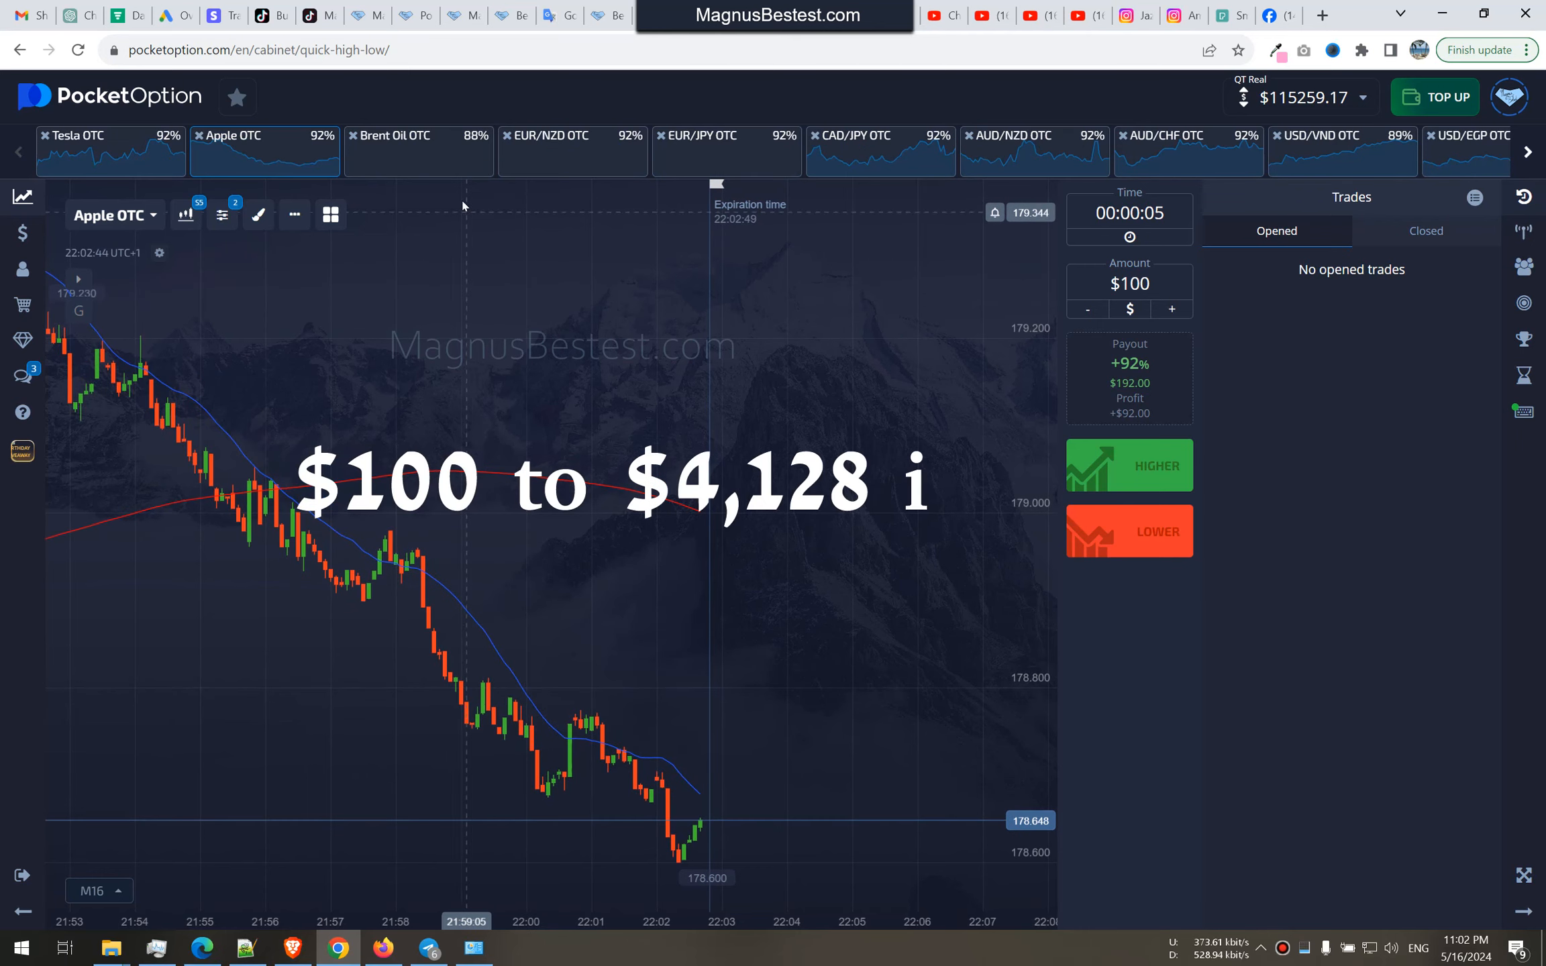
# - Win a $100 trade on Brent Oil OTC, raising the balance to $115,347.17
pyautogui.click(412, 135)
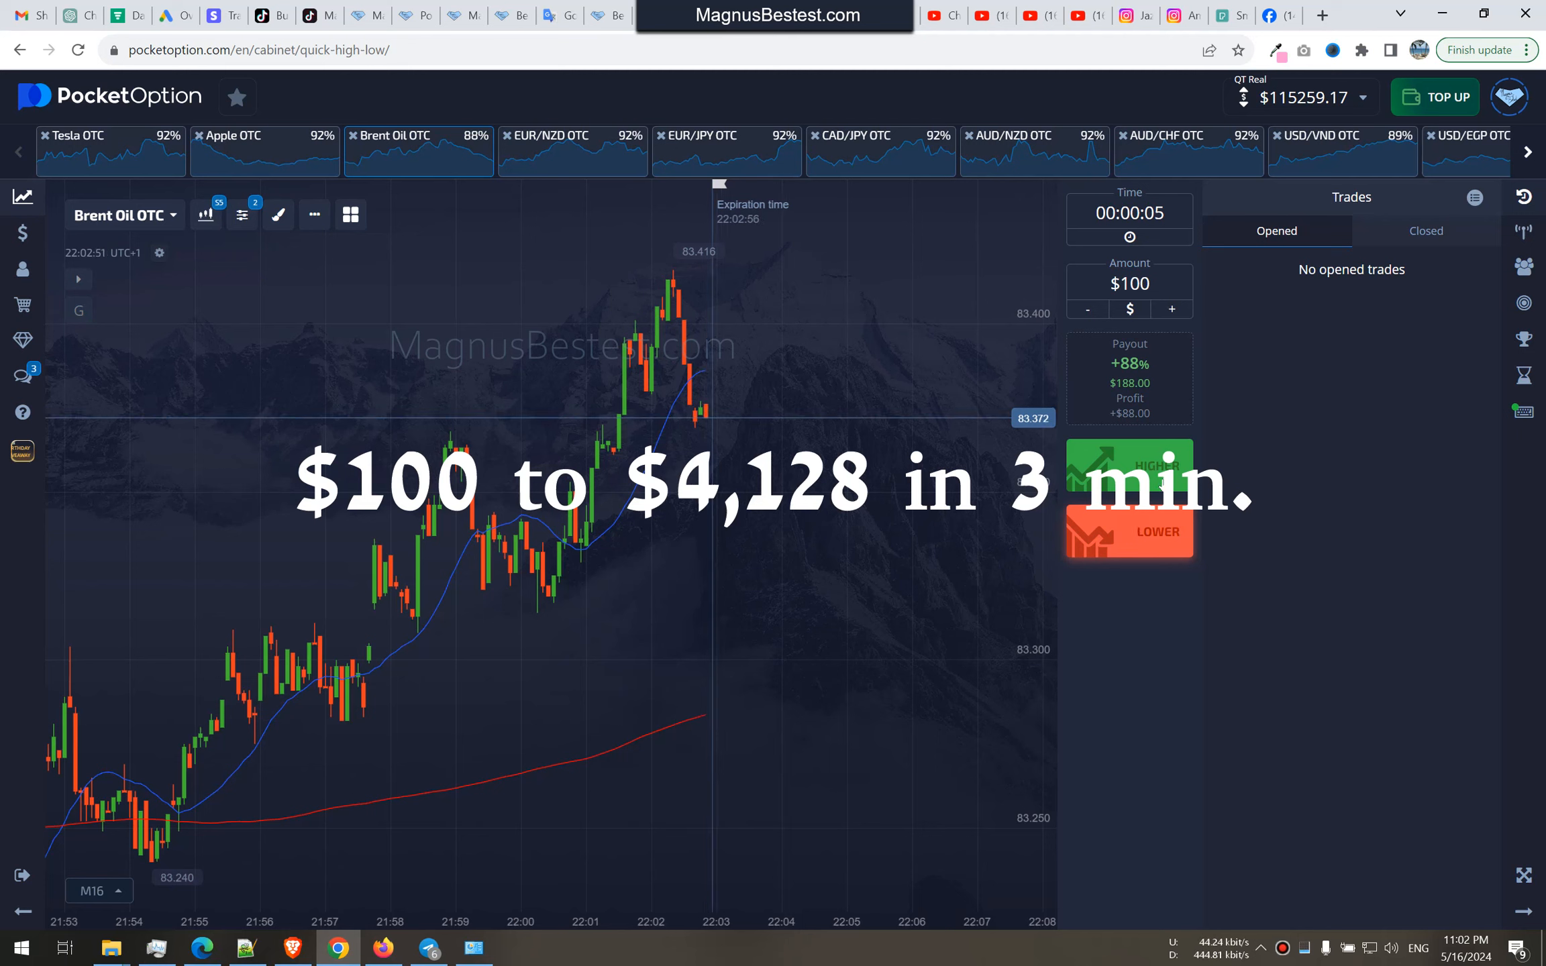
pyautogui.click(1129, 531)
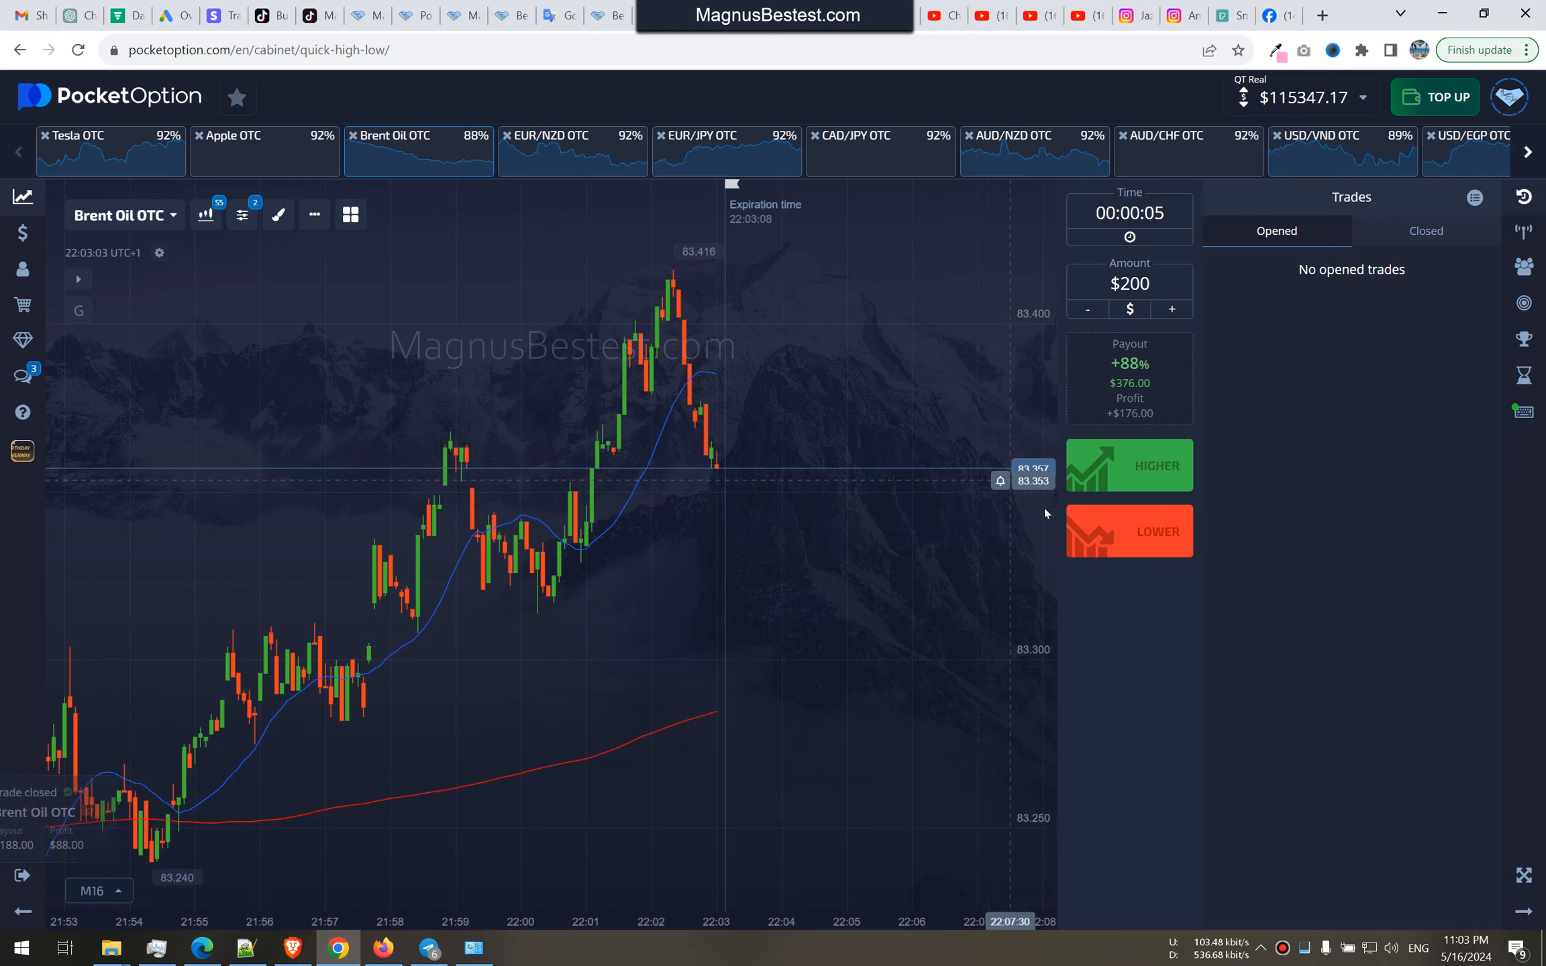
# - Win a $200 Brent Oil OTC trade, raise the stake to $400 and move to EUR/NZD OTC
pyautogui.click(1130, 531)
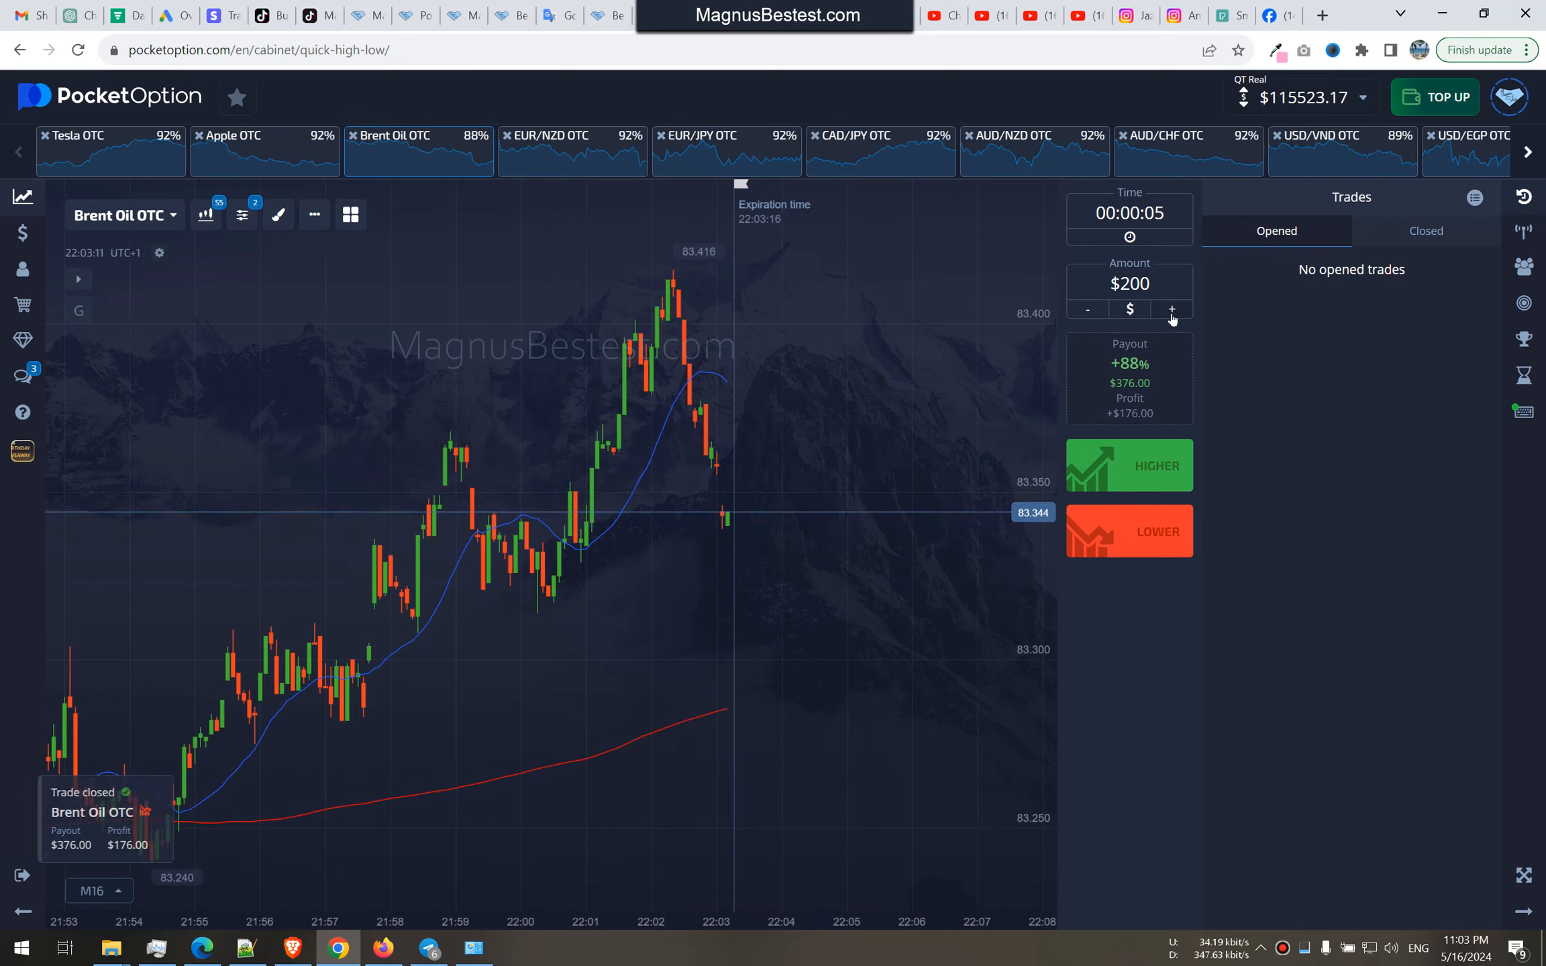
pyautogui.click(1171, 309)
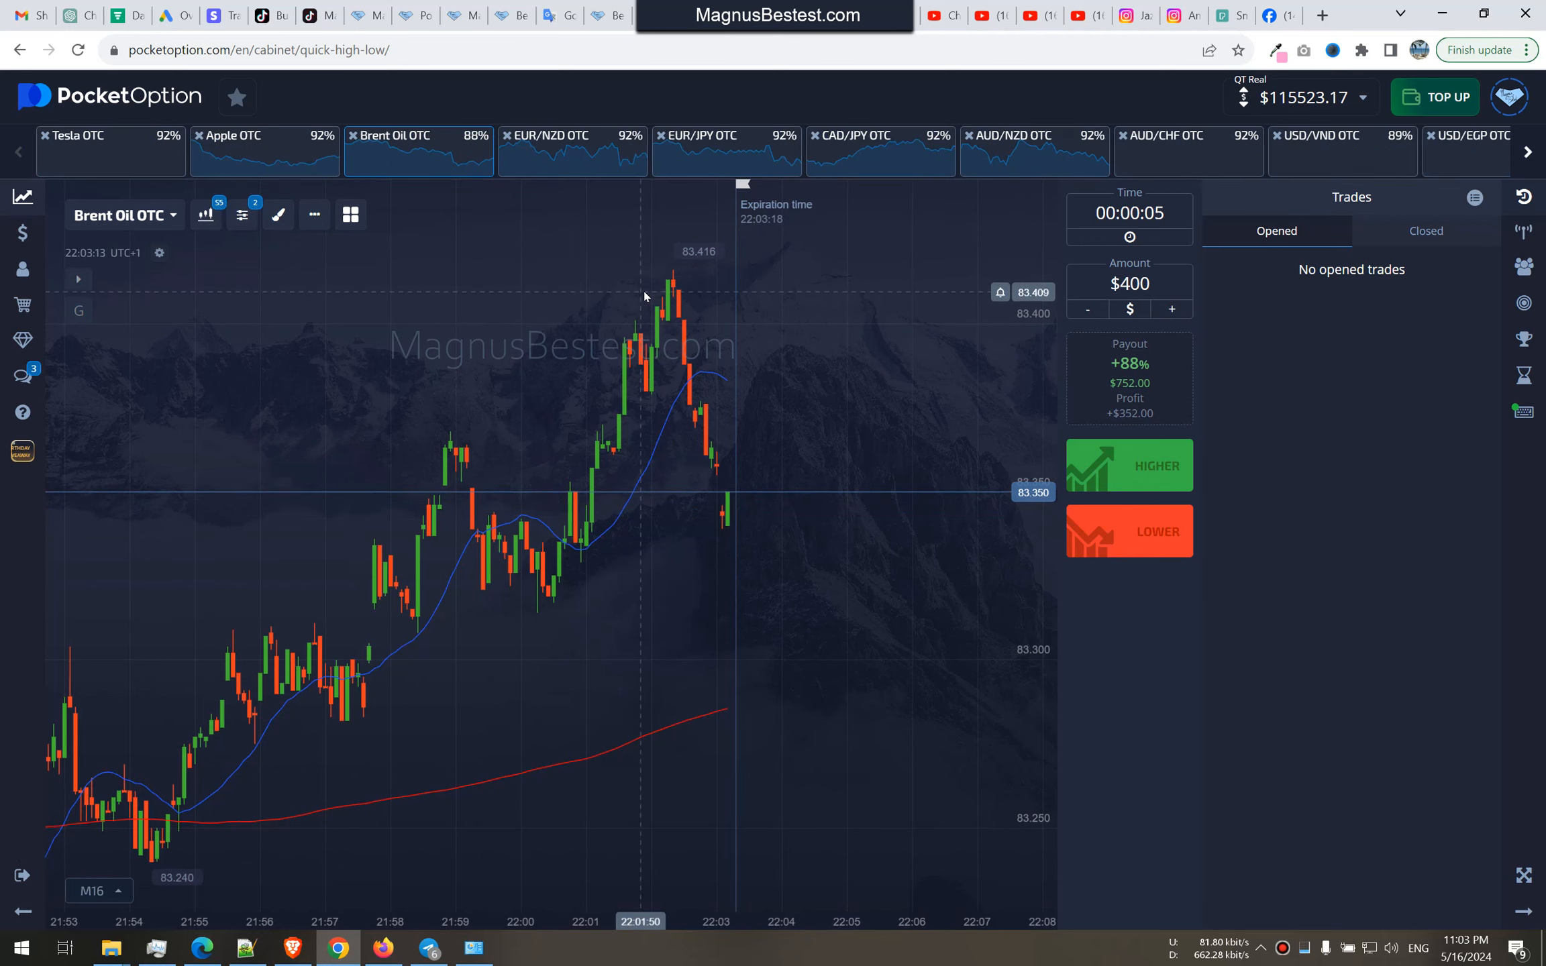
pyautogui.click(573, 151)
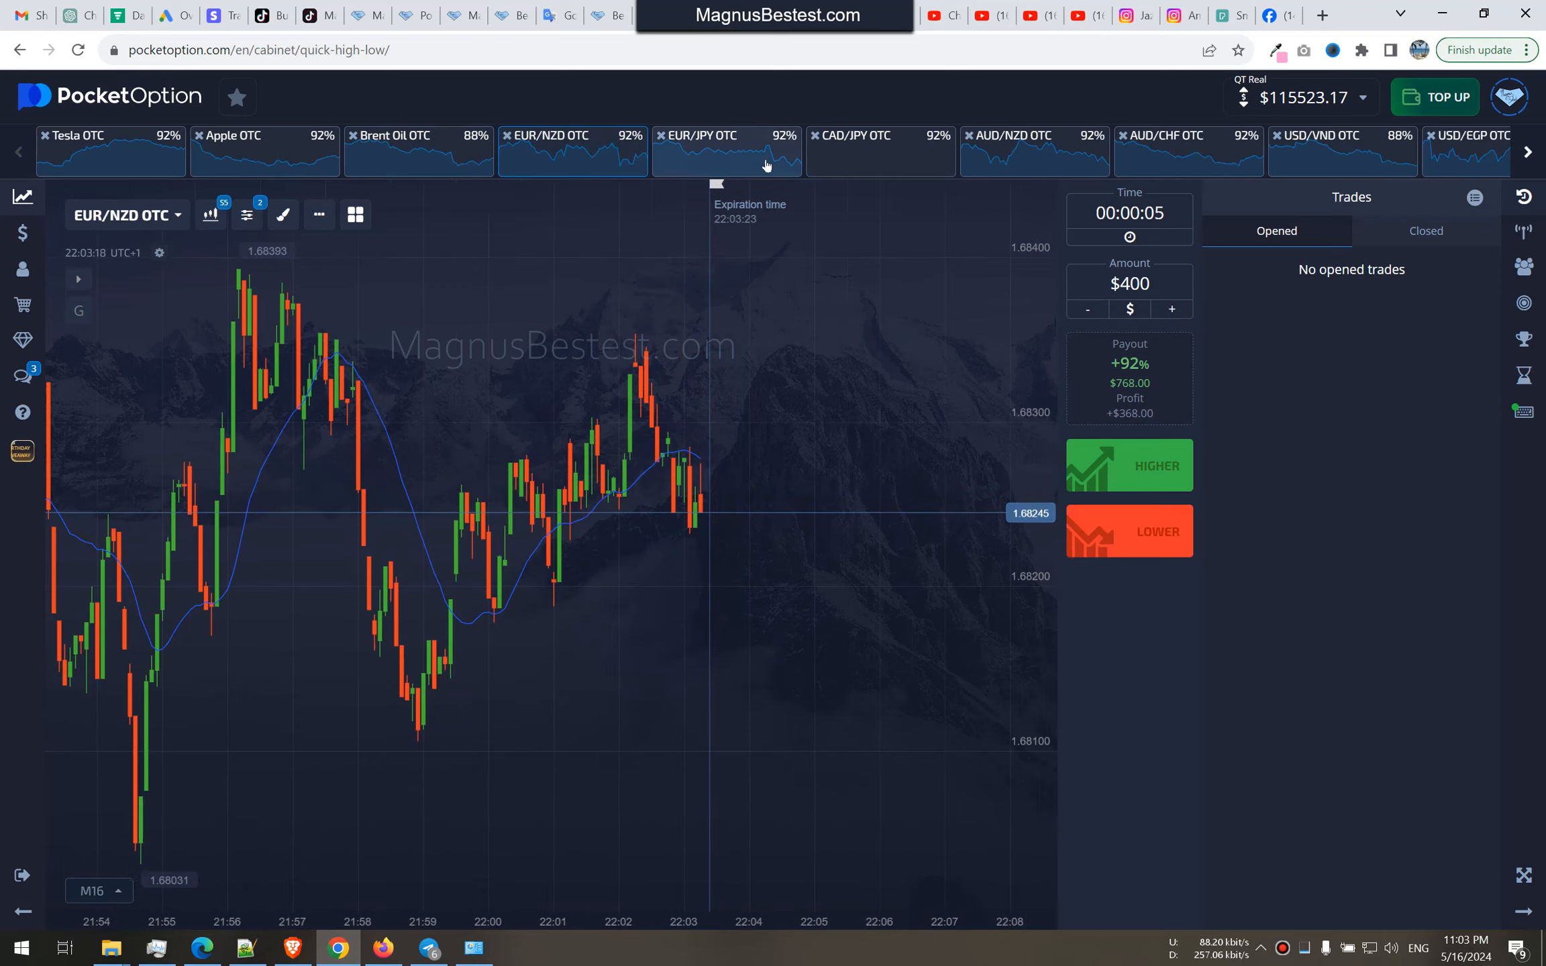
pyautogui.moveTo(1126, 528)
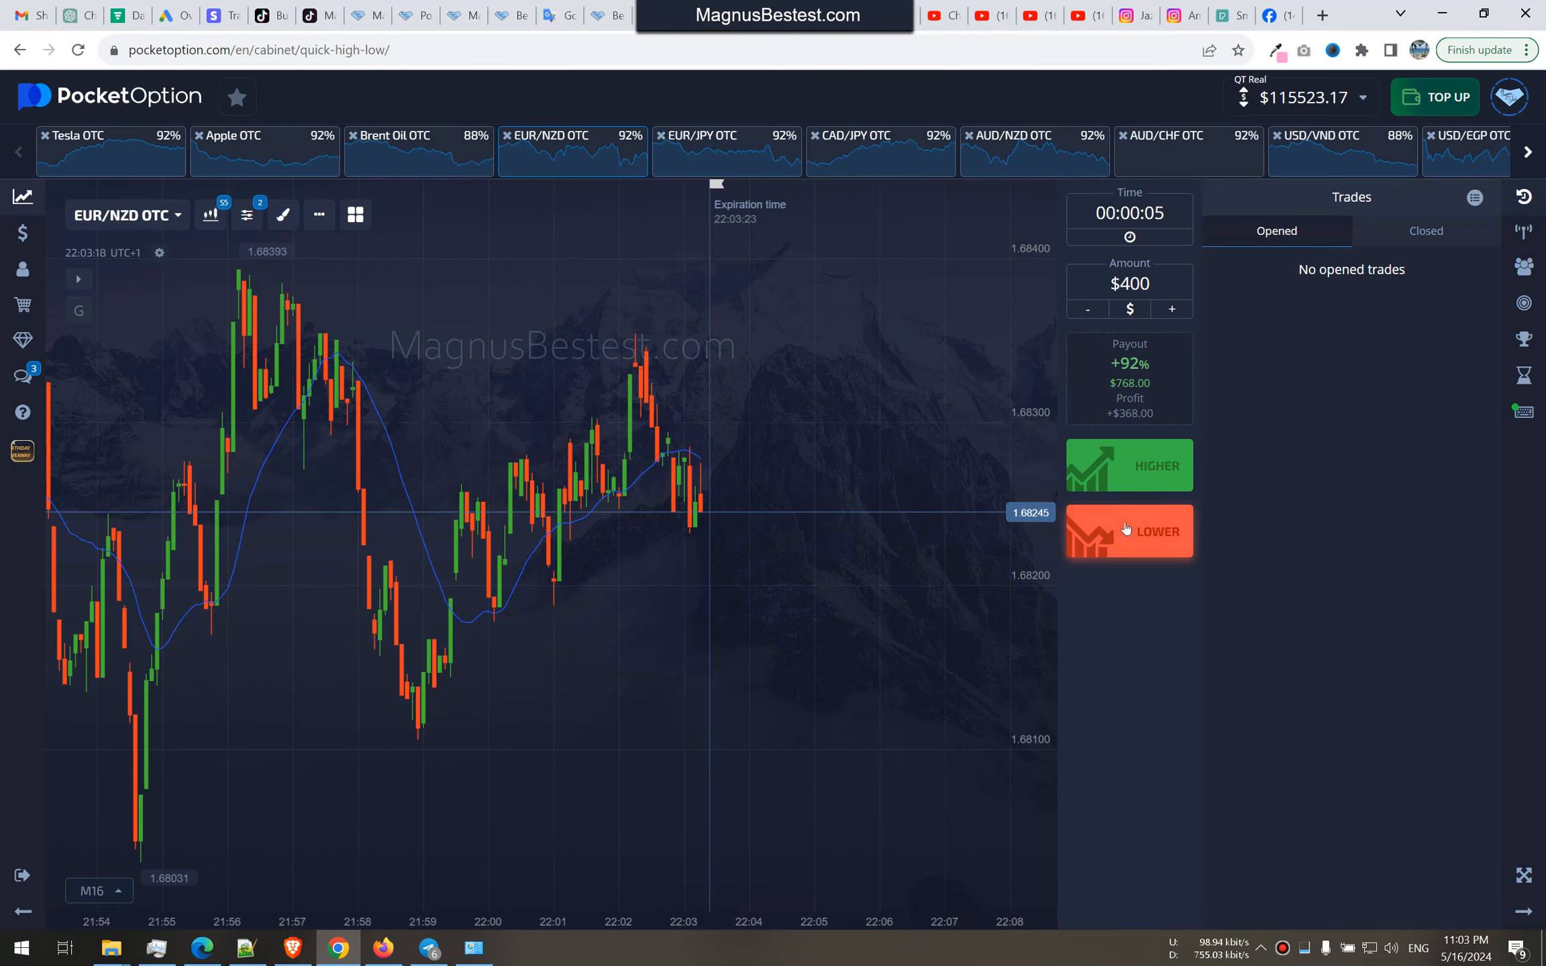
# - Win a $400 lower trade on EUR/NZD OTC, then move via EUR/JPY OTC to CAD/JPY OTC
pyautogui.click(1130, 531)
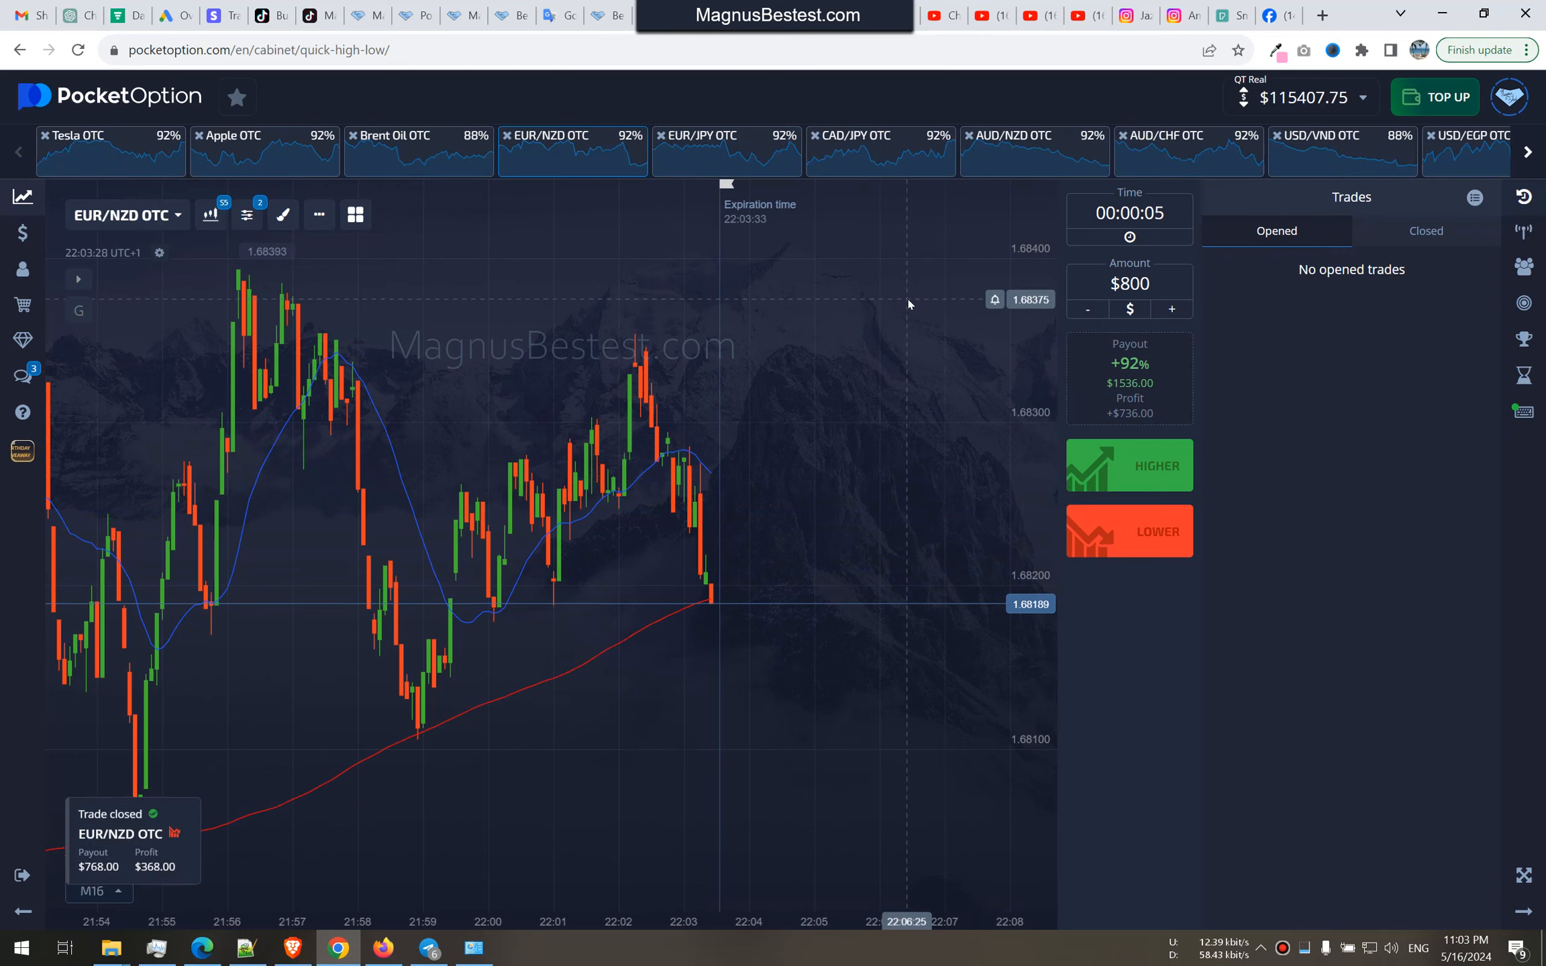
pyautogui.click(726, 148)
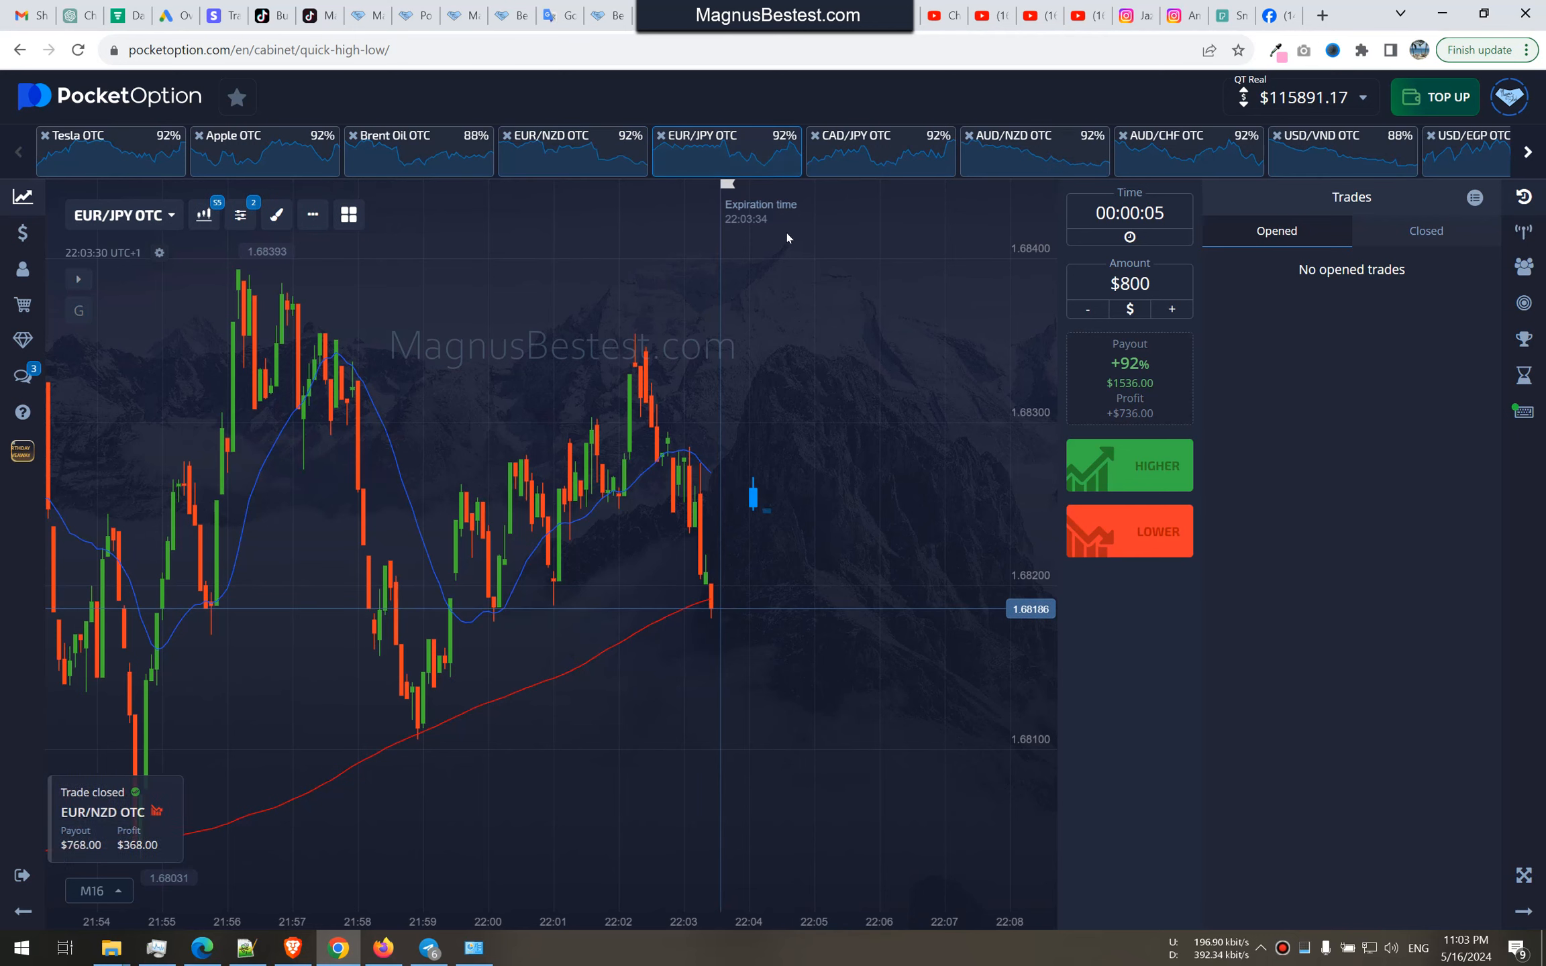
pyautogui.click(881, 141)
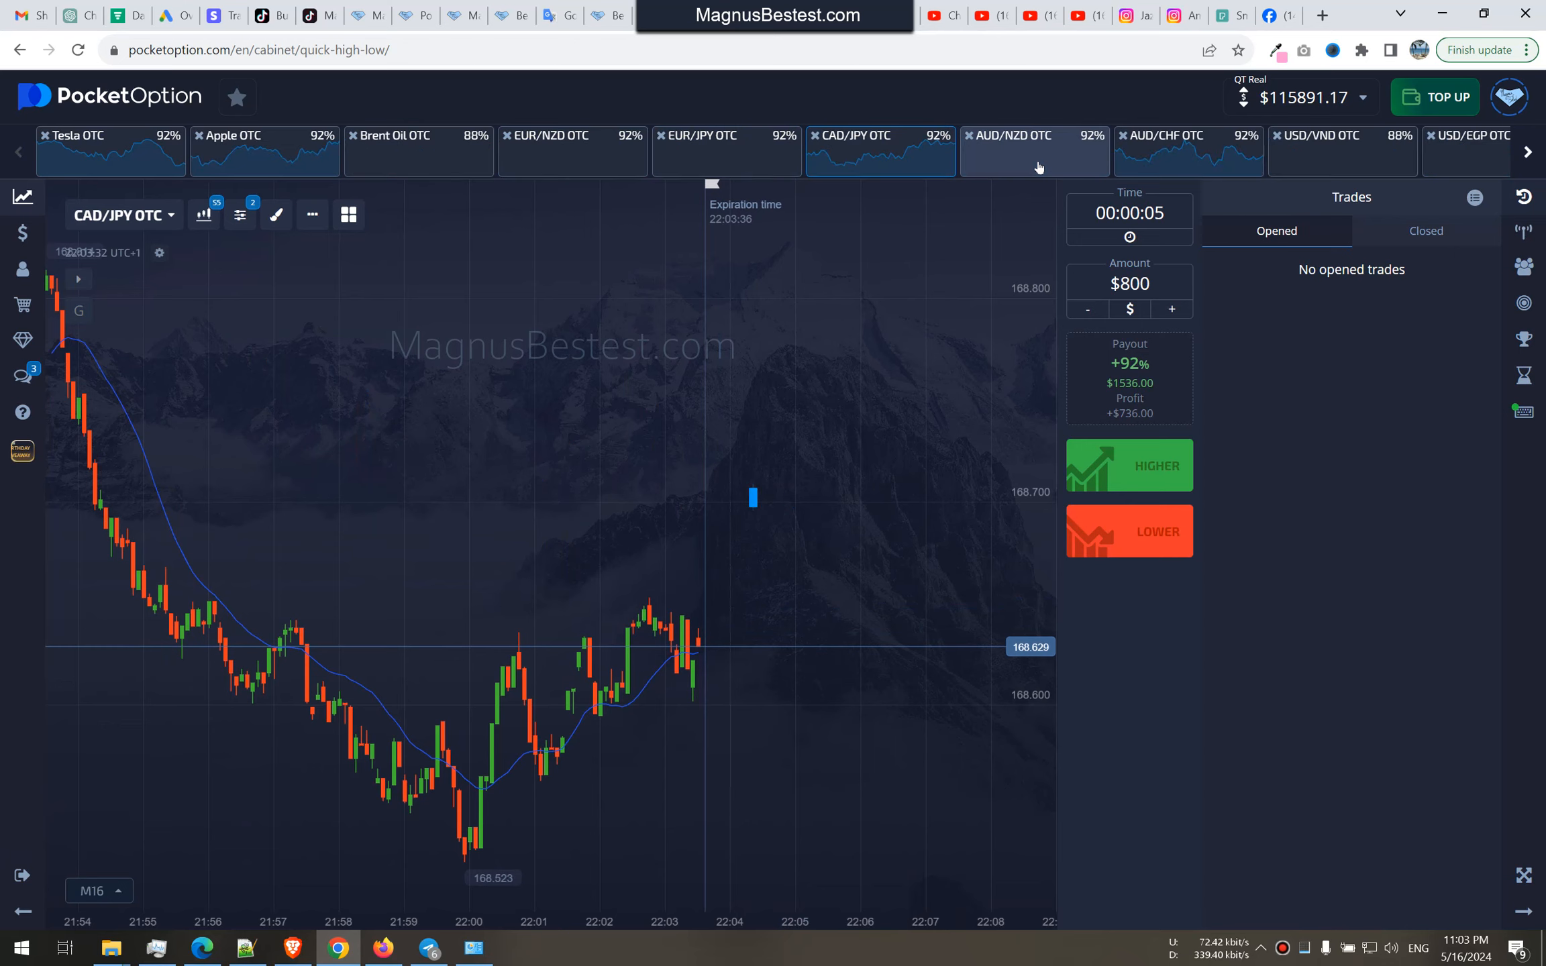
# - Win an $800 lower trade on AUD/NZD OTC, lifting the balance to $116,627.17
pyautogui.click(1031, 151)
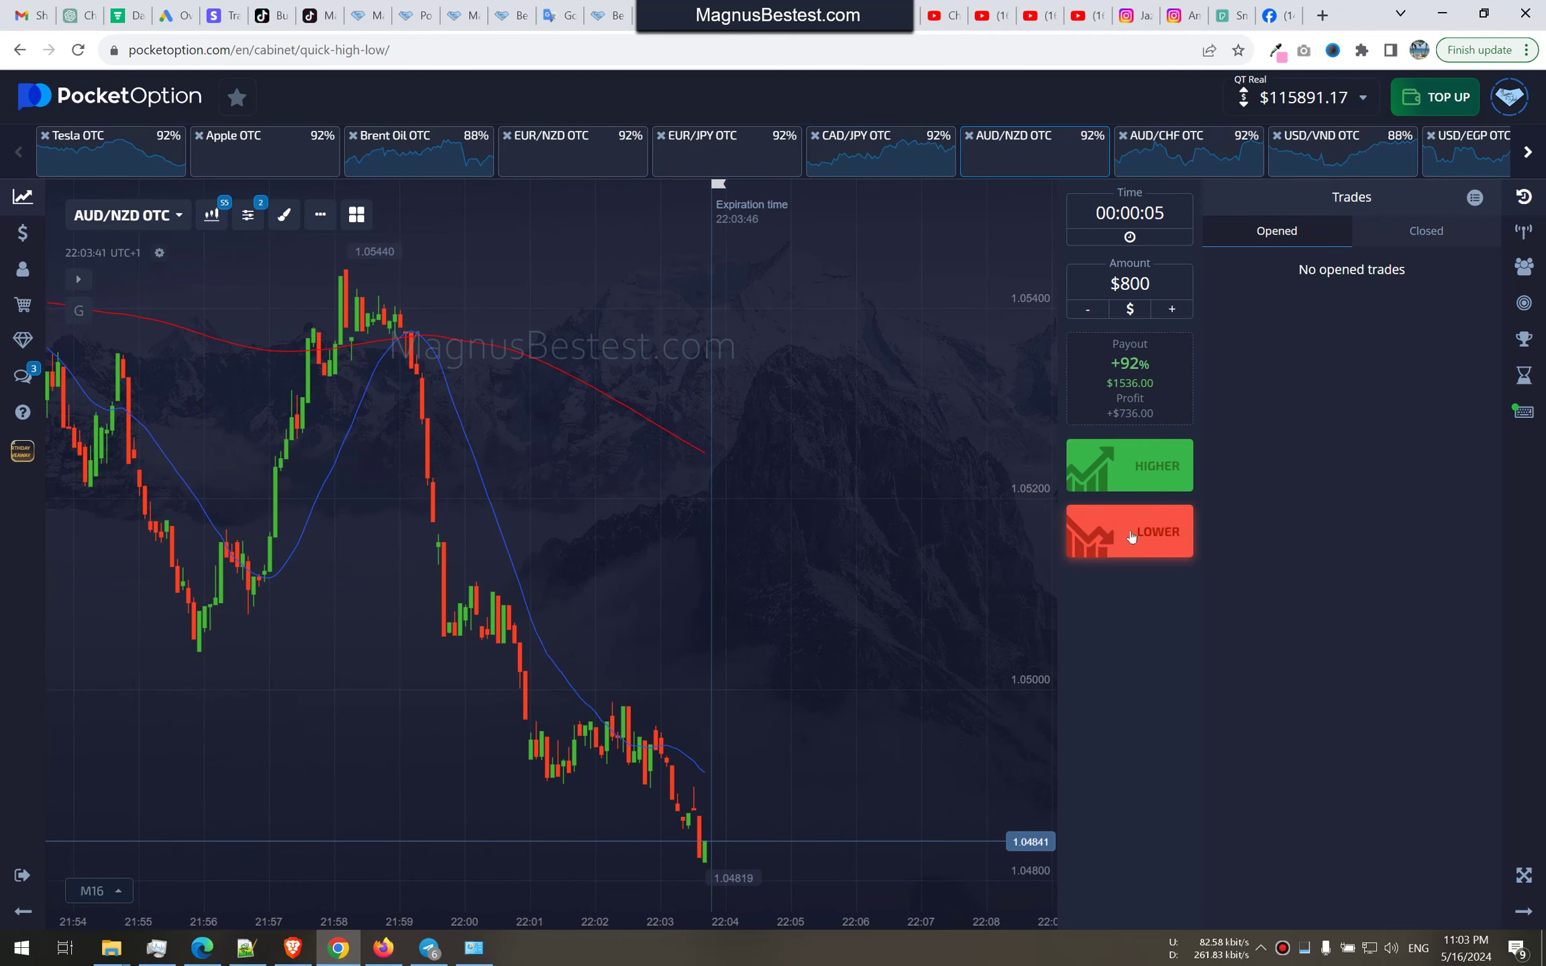
pyautogui.click(1129, 532)
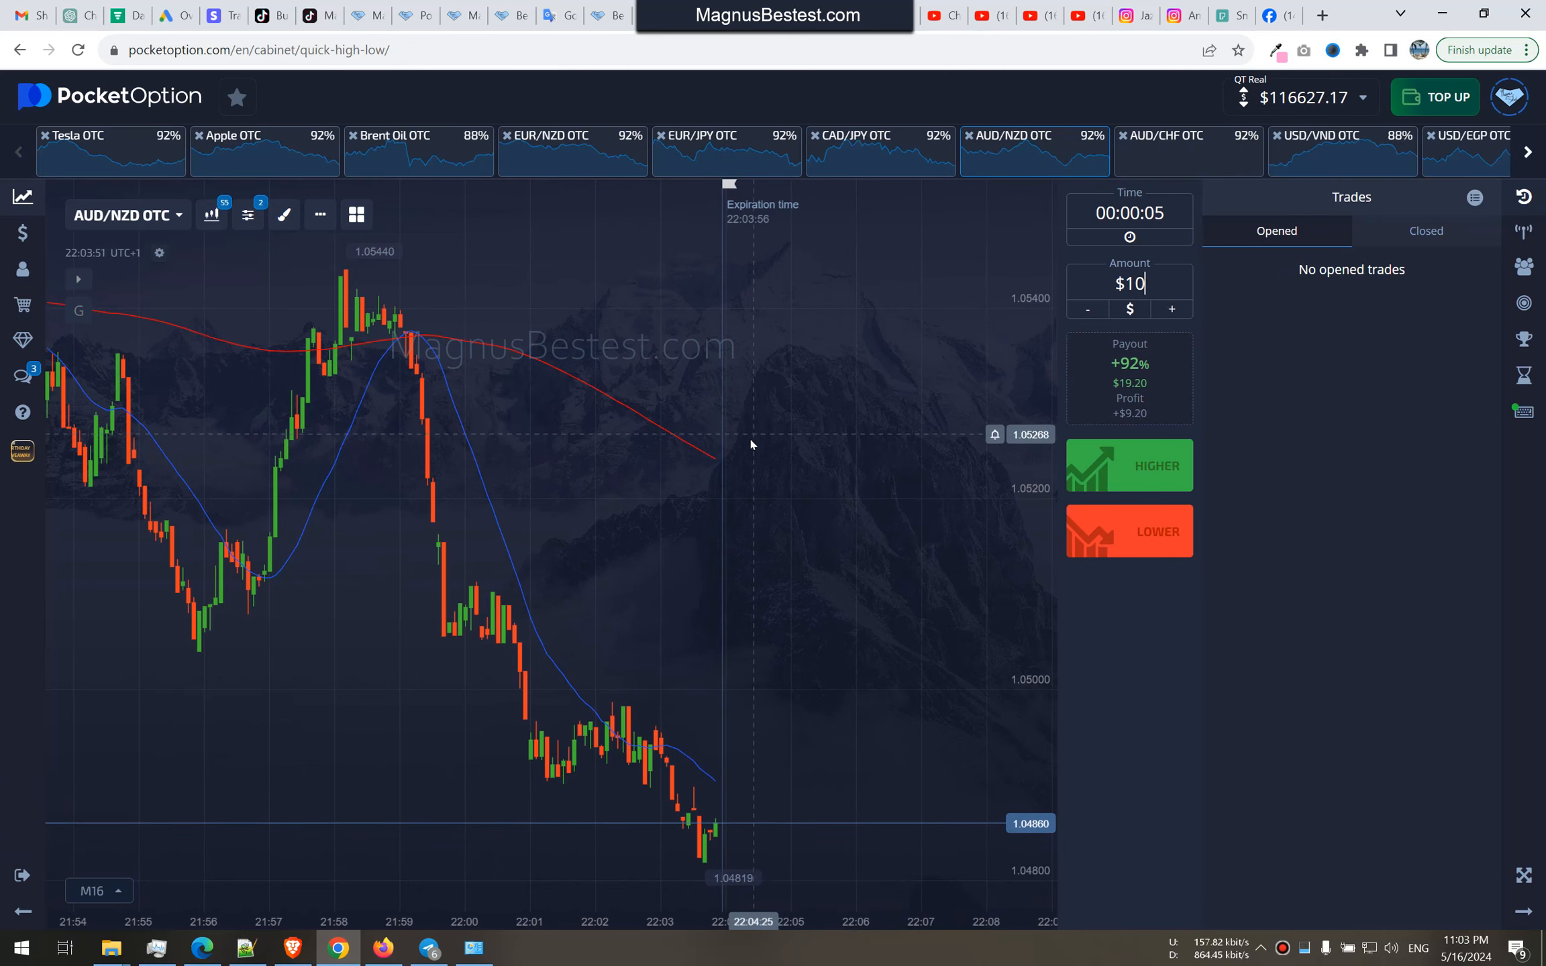
# - Win a $1000 lower trade on AUD/NZD OTC, raising the balance to $117,547.17
pyautogui.write('1000')
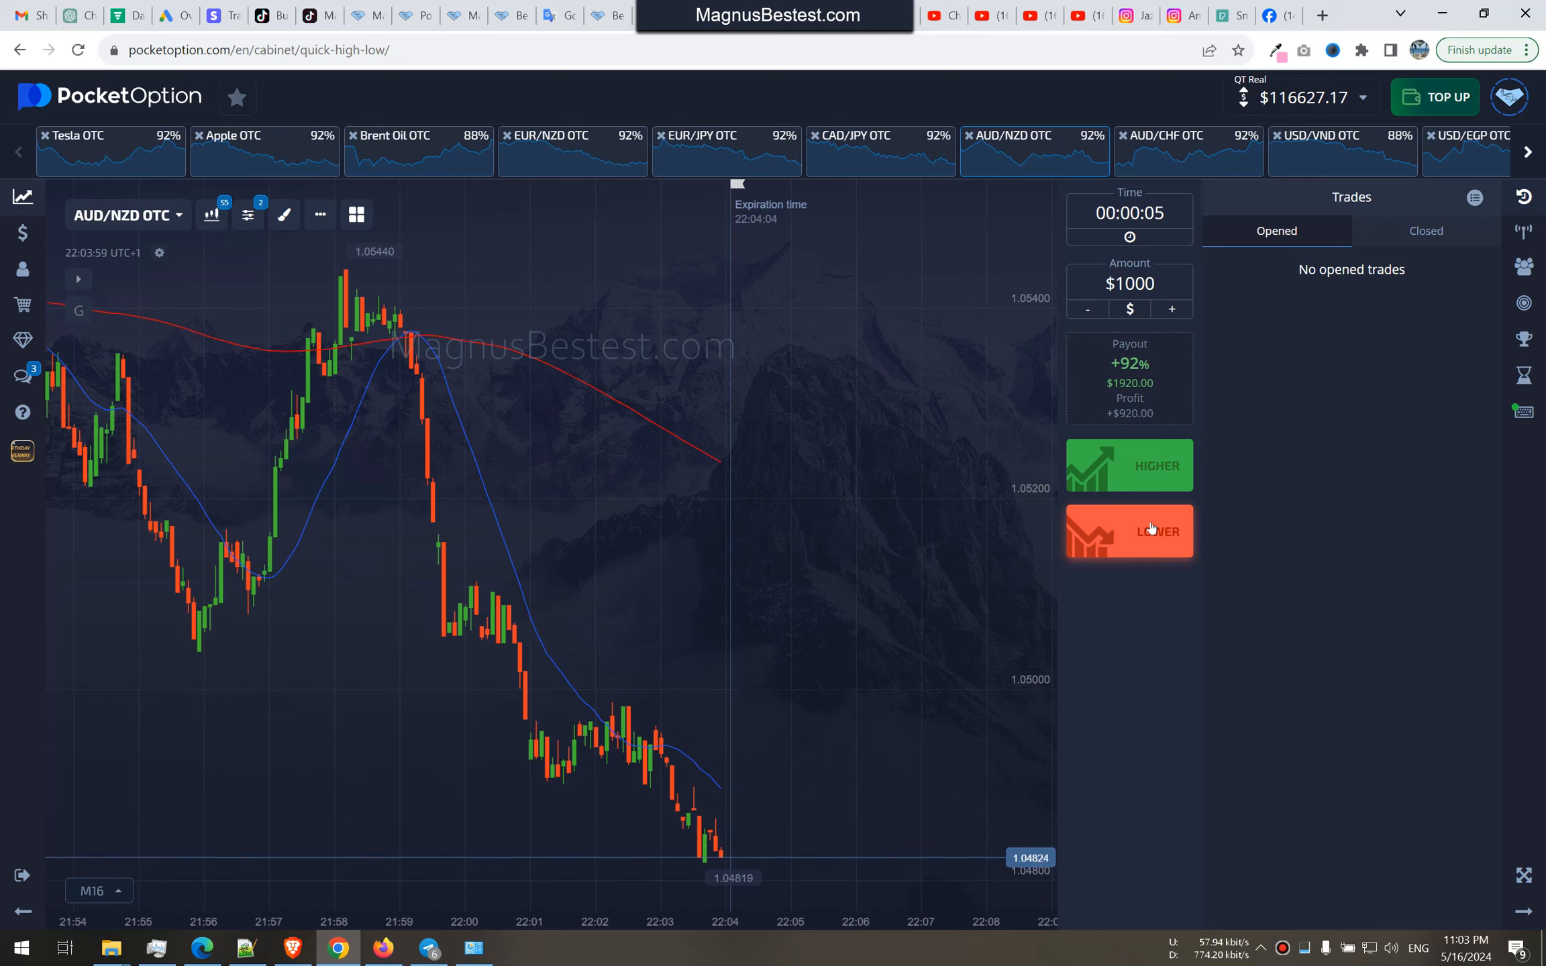
pyautogui.click(1130, 531)
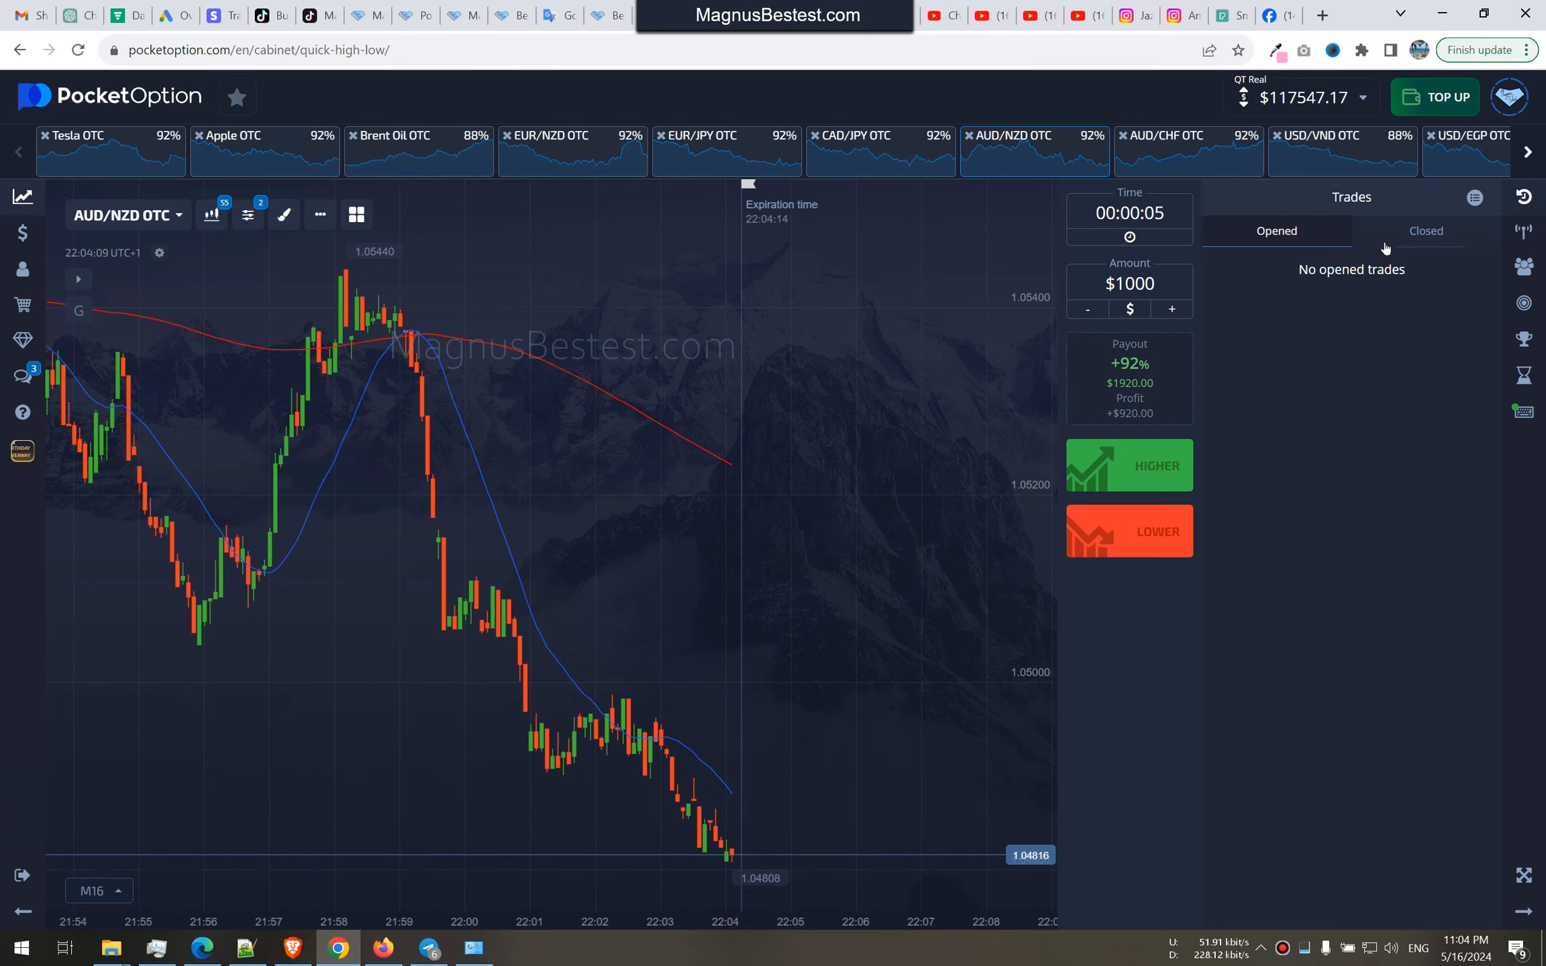
pyautogui.click(1425, 230)
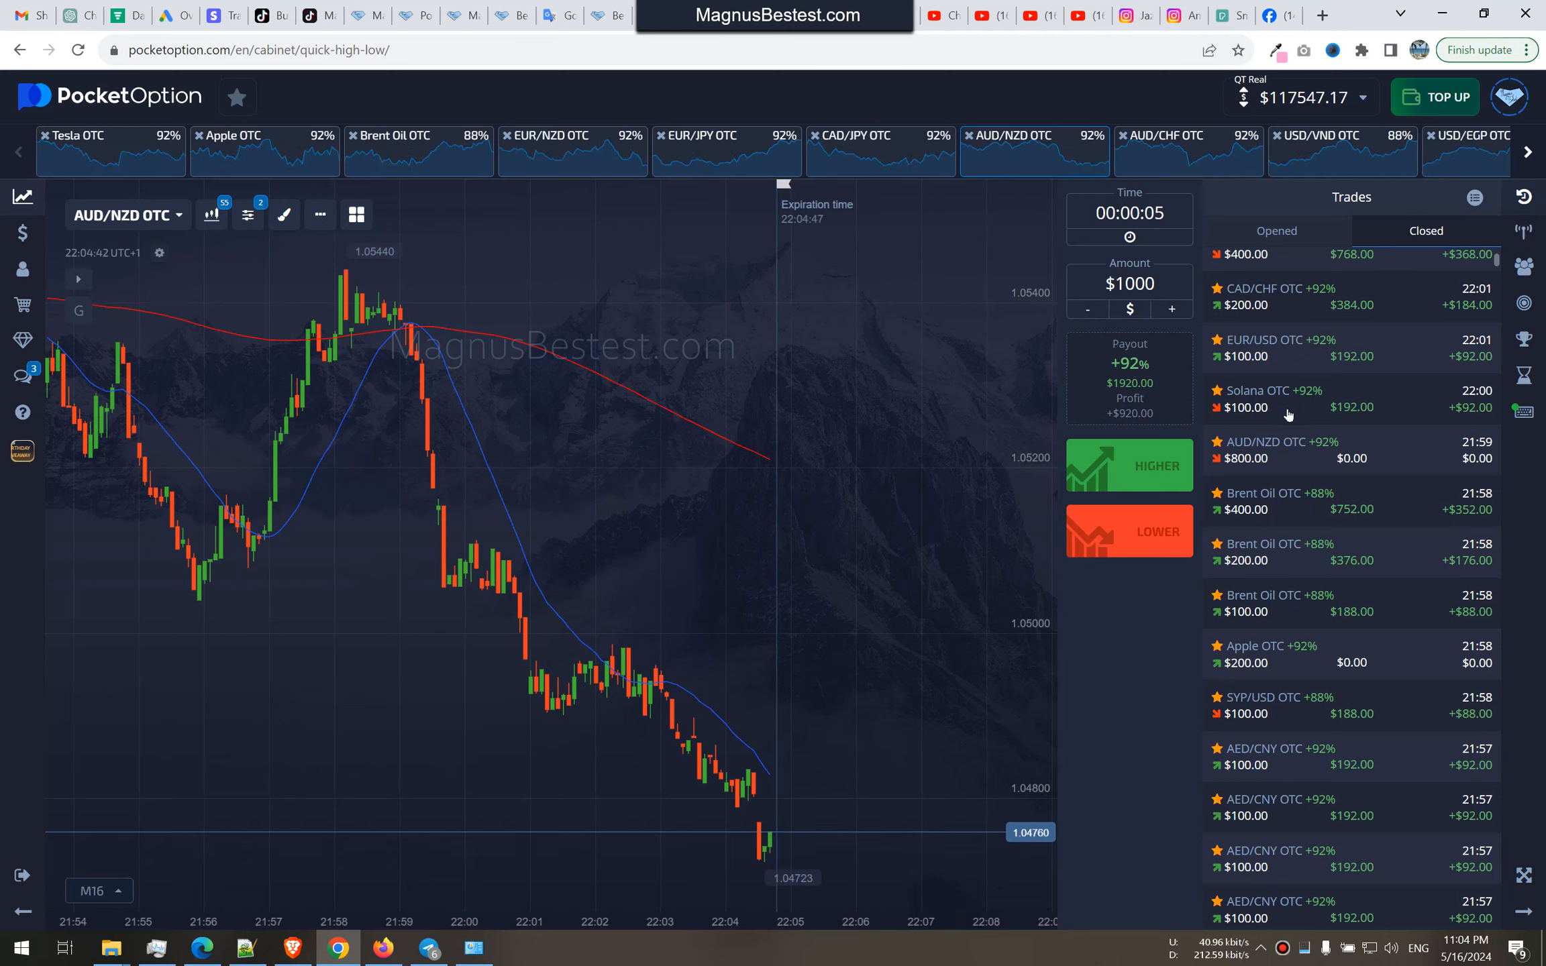
pyautogui.moveTo(1323, 563)
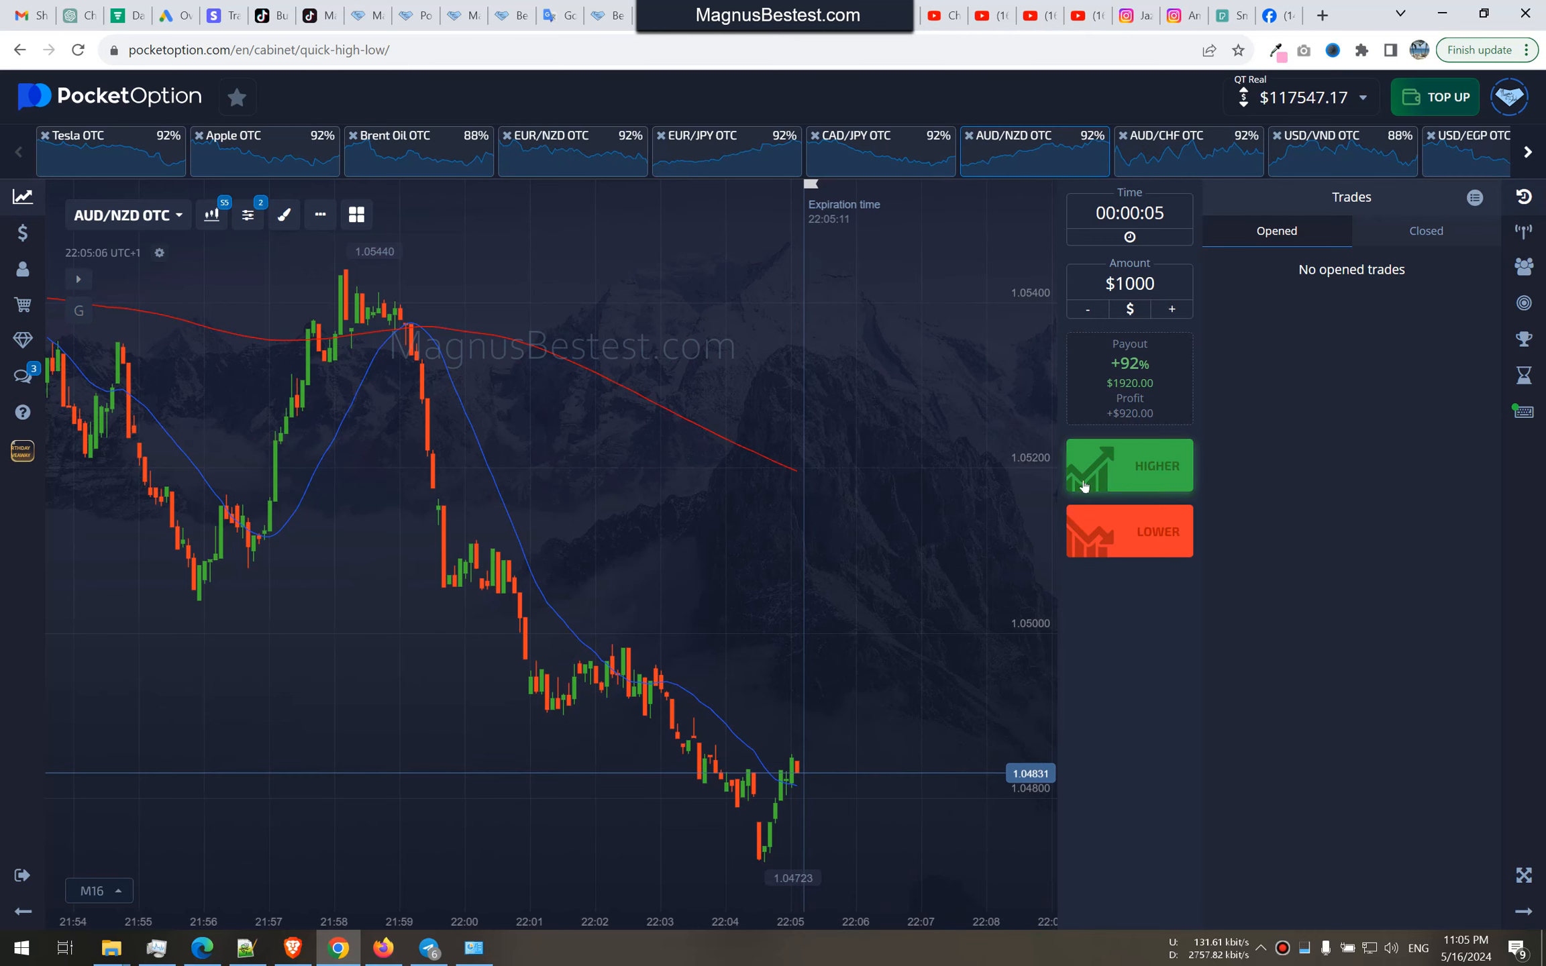
# - Win a $1000 higher trade on AUD/NZD OTC, then show the Closed trades list
pyautogui.click(1130, 466)
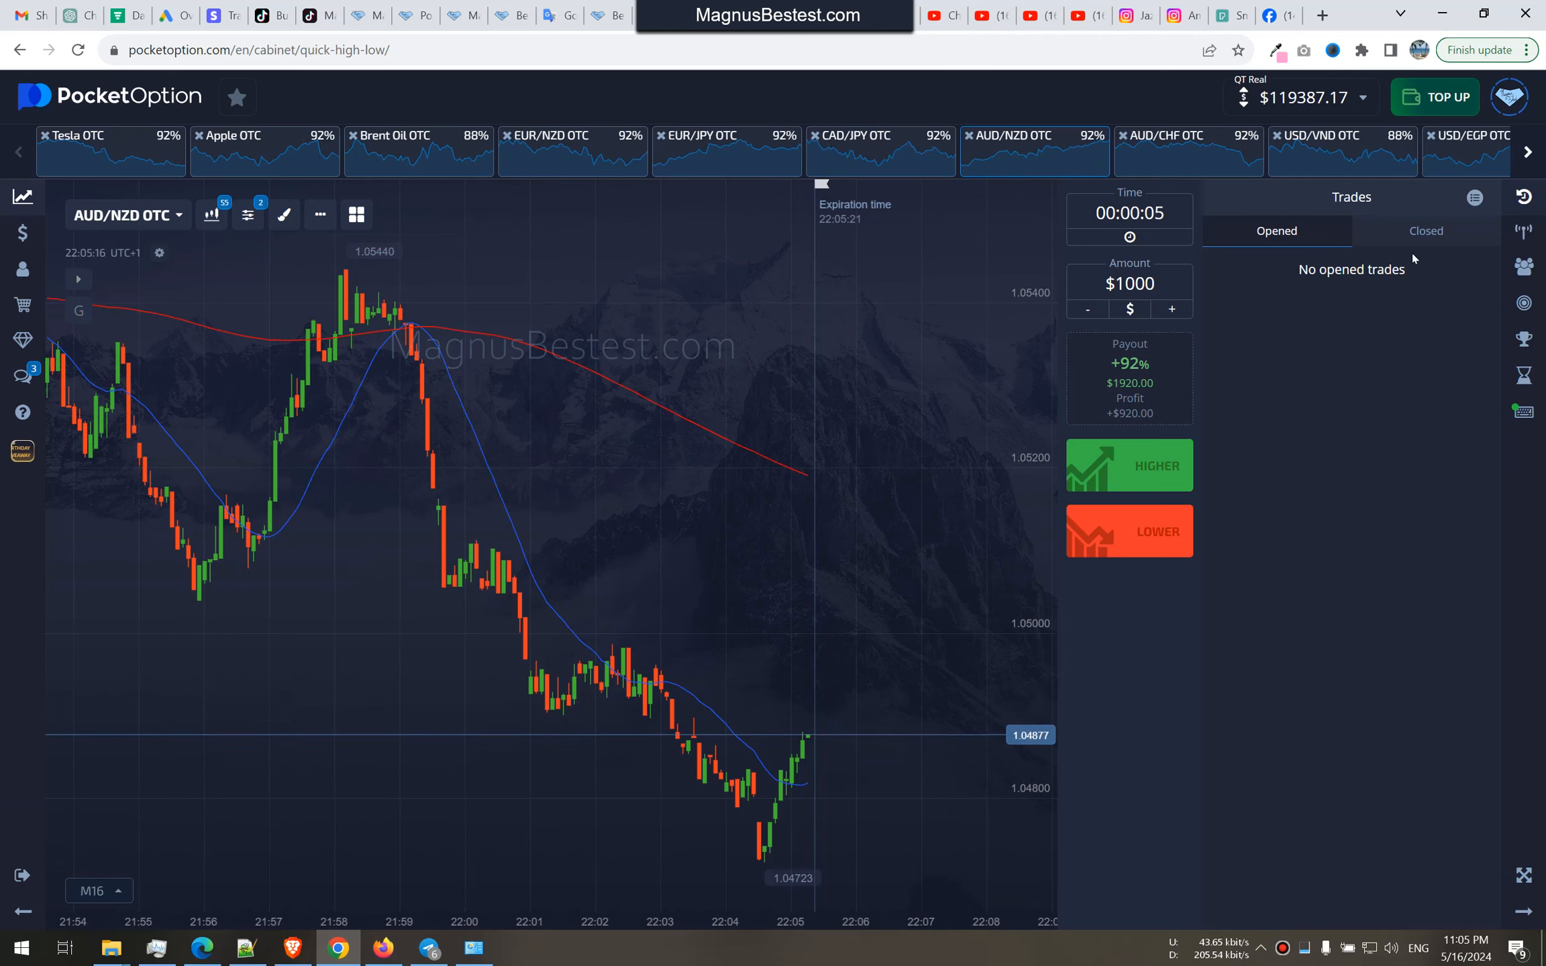
pyautogui.click(1425, 230)
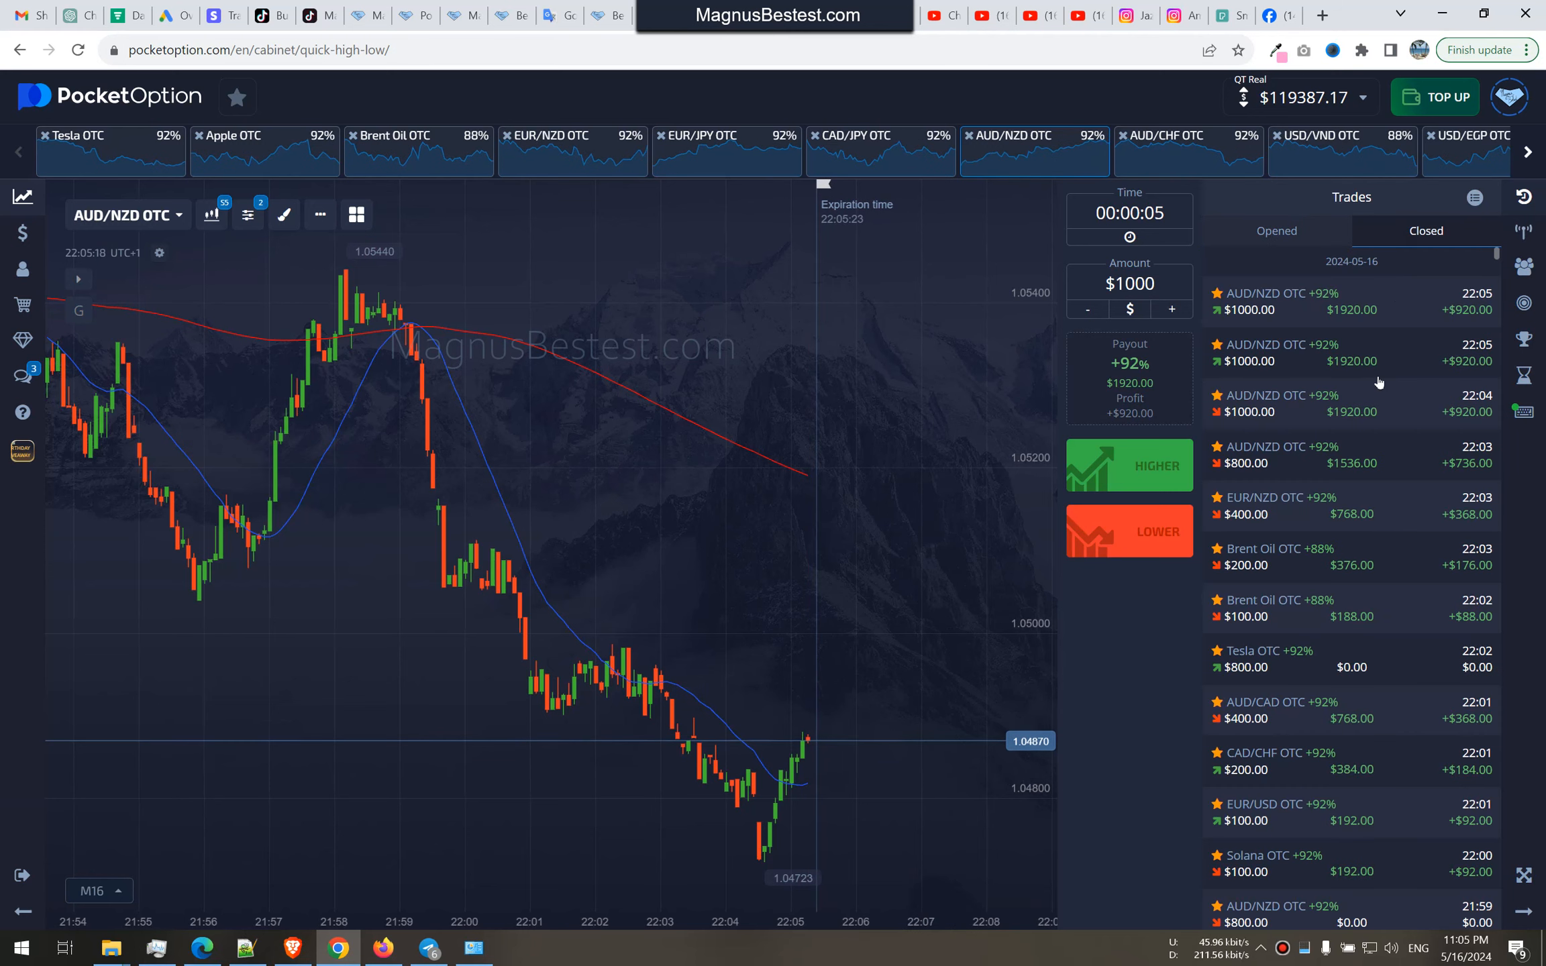